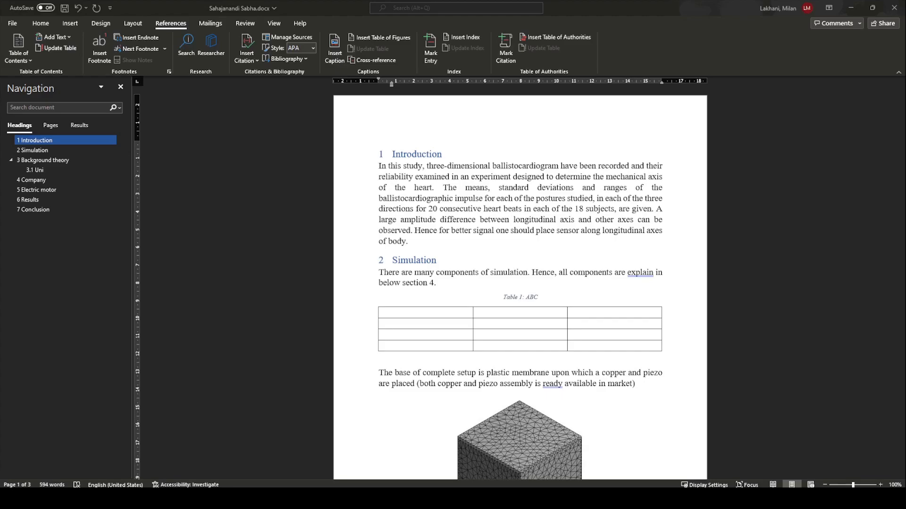
mouse_move(661, 128)
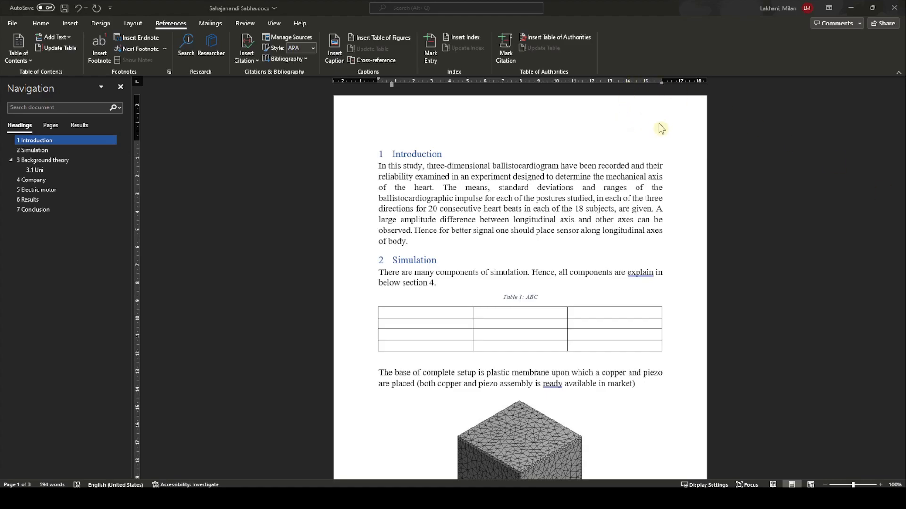
mouse_move(668, 124)
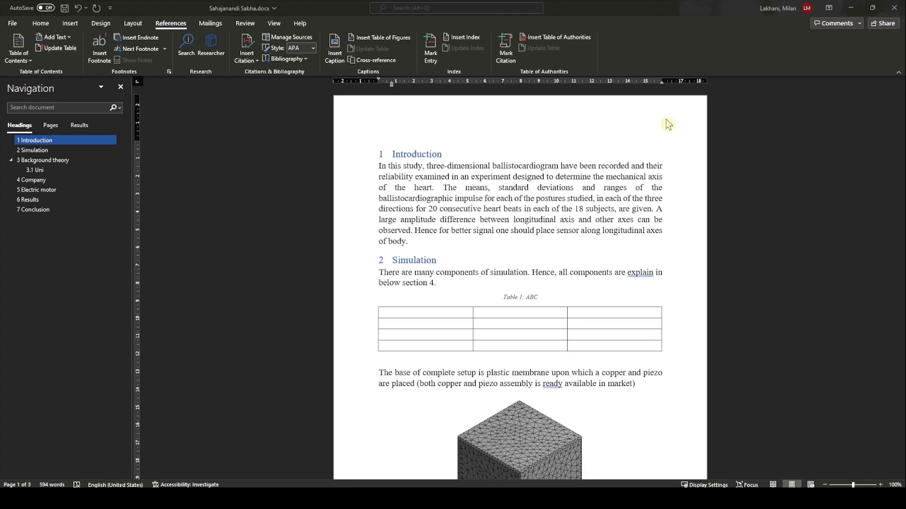
- Enter header editing from the Insert ribbon via the top margin of the first page
scroll(down, 3)
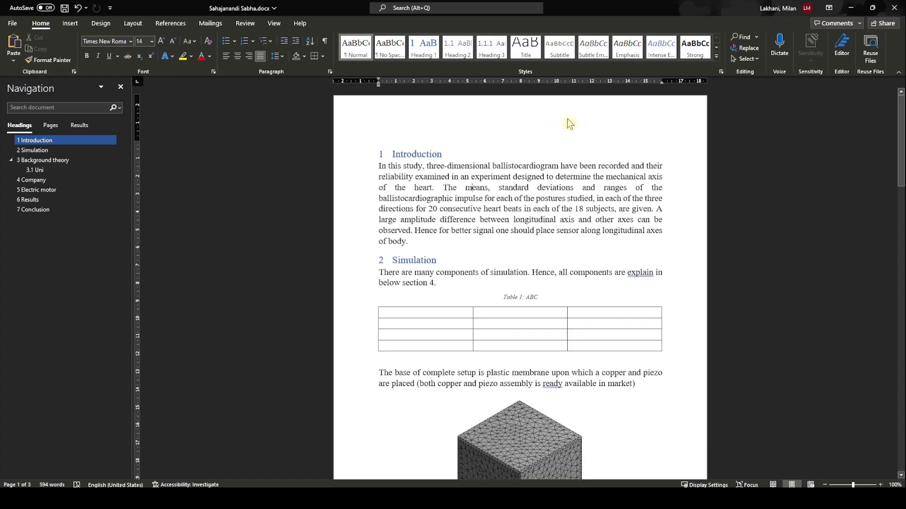
mouse_move(635, 125)
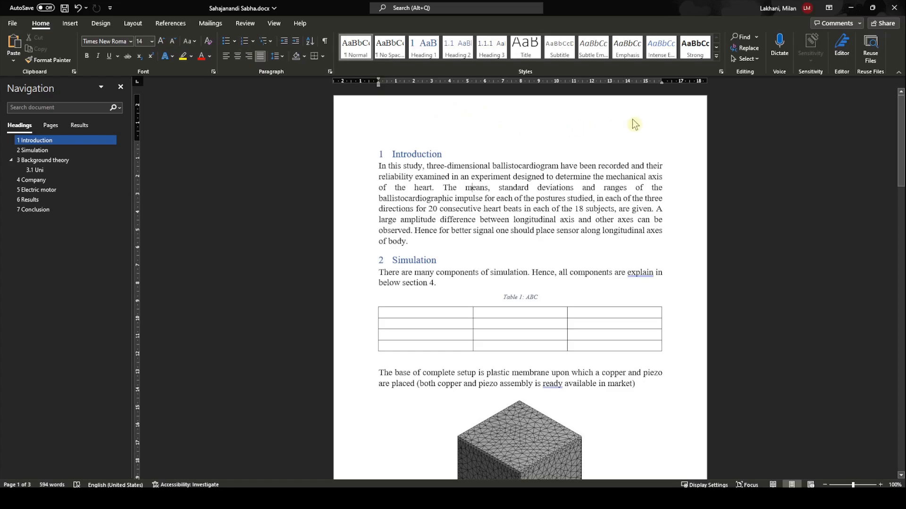
click(70, 22)
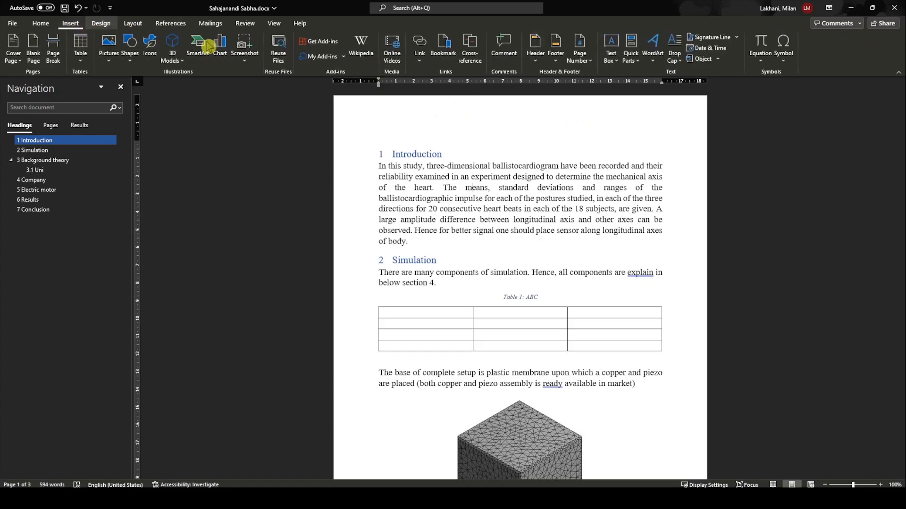
mouse_move(535, 45)
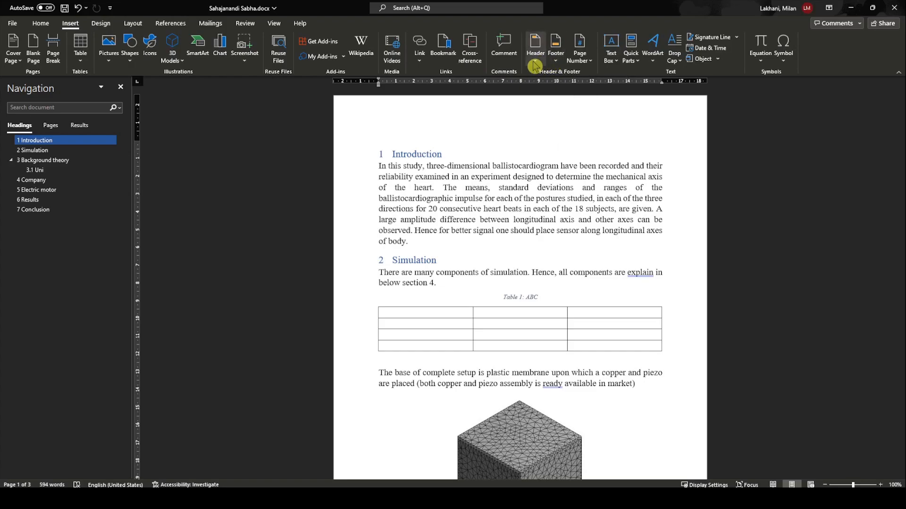
click(535, 42)
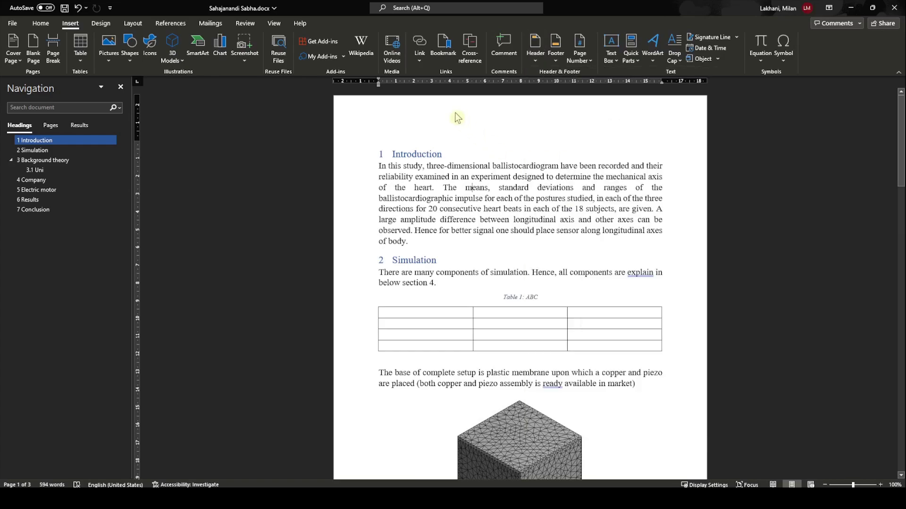
click(534, 44)
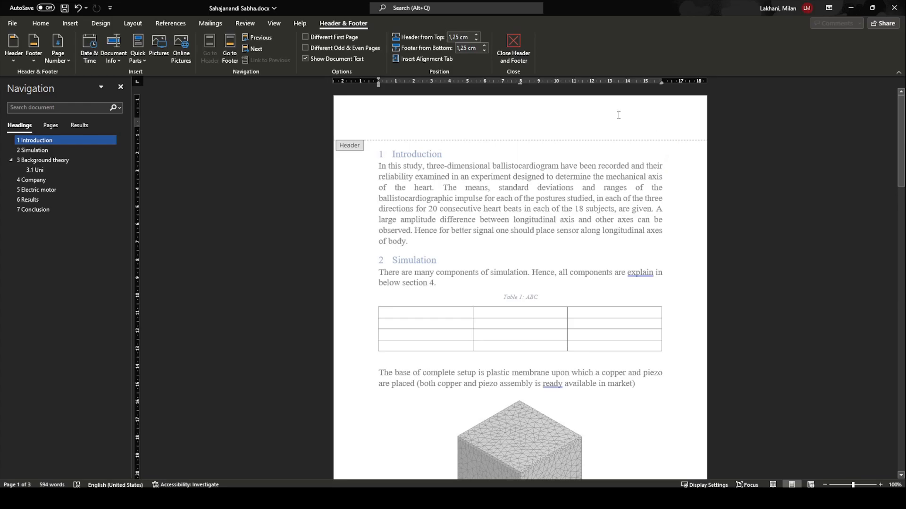
- Bring up the Field dialog from Document Info and browse down the field names list
click(113, 47)
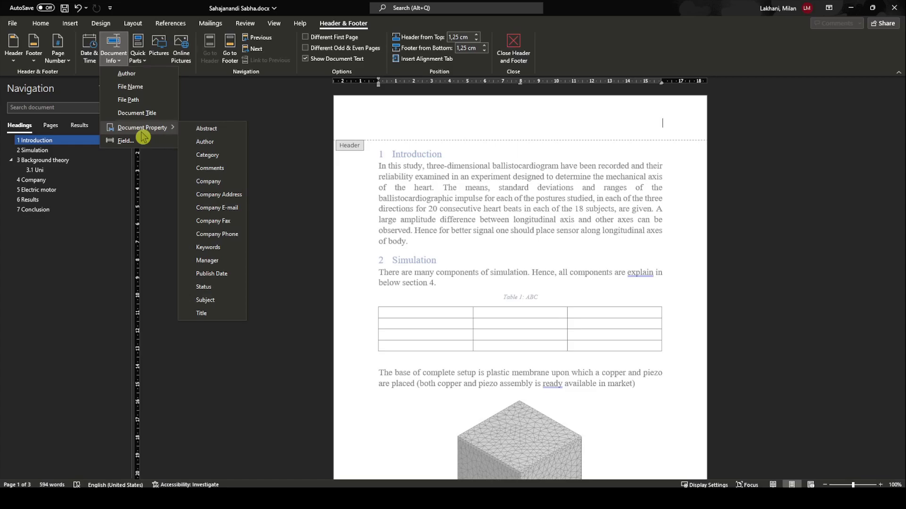
mouse_move(154, 142)
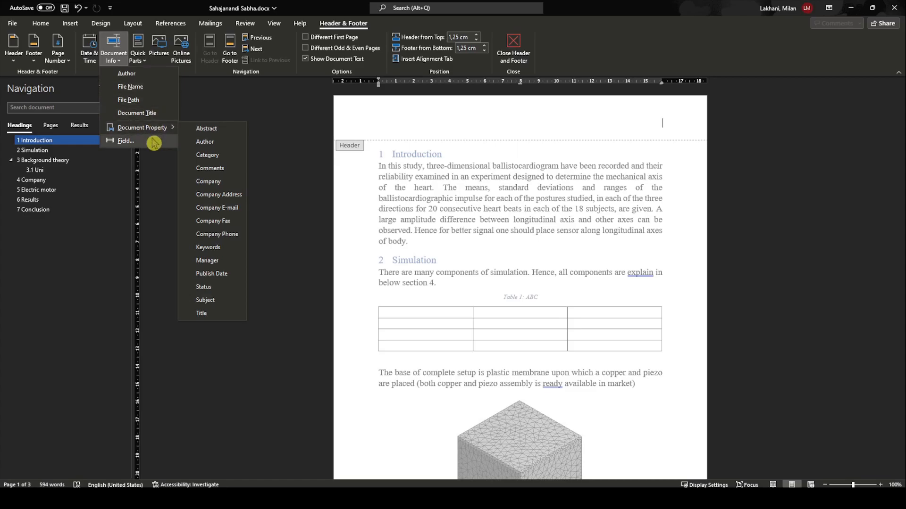
click(126, 140)
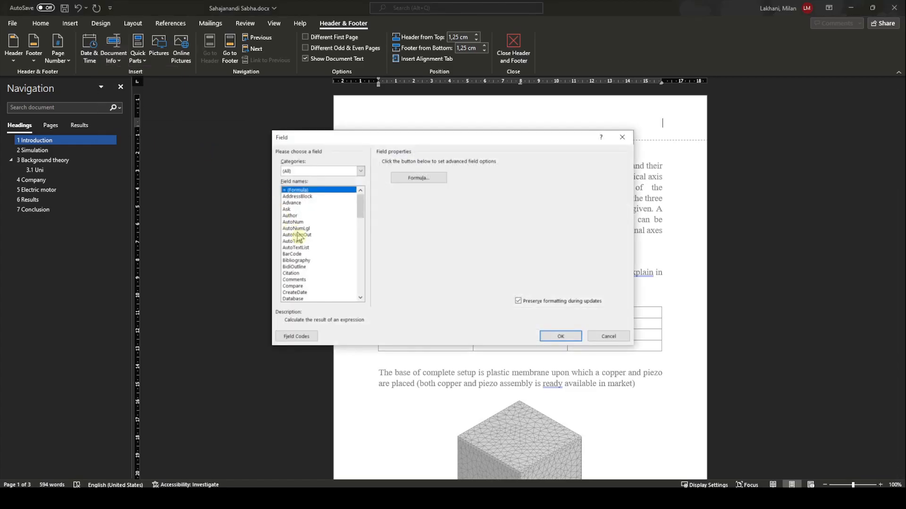
scroll(down, 3)
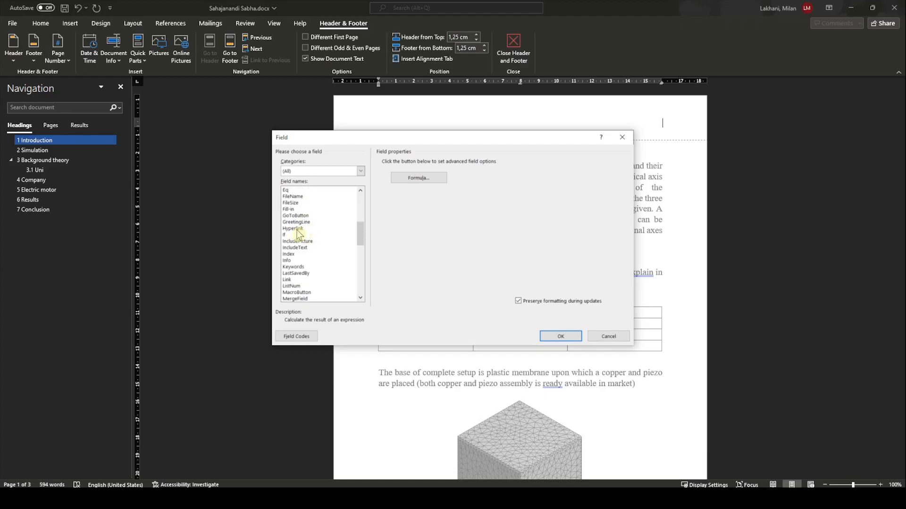
scroll(down, 3)
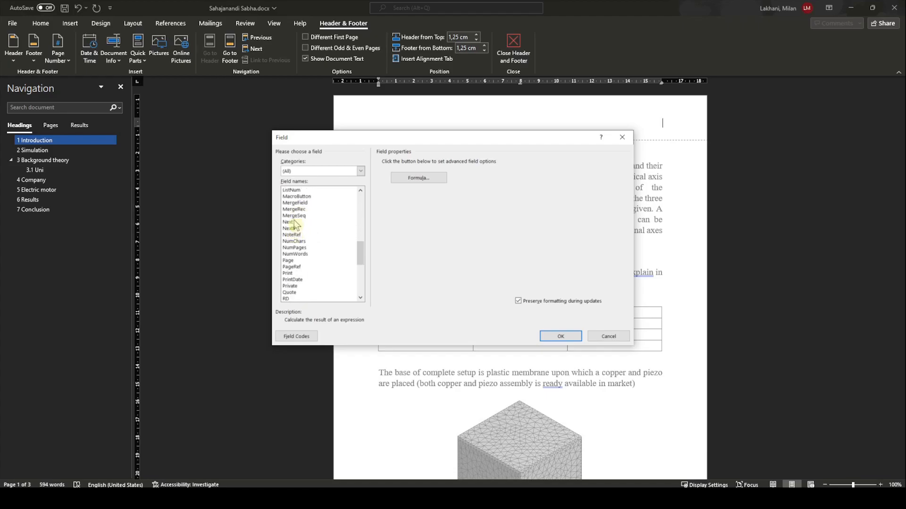
scroll(down, 3)
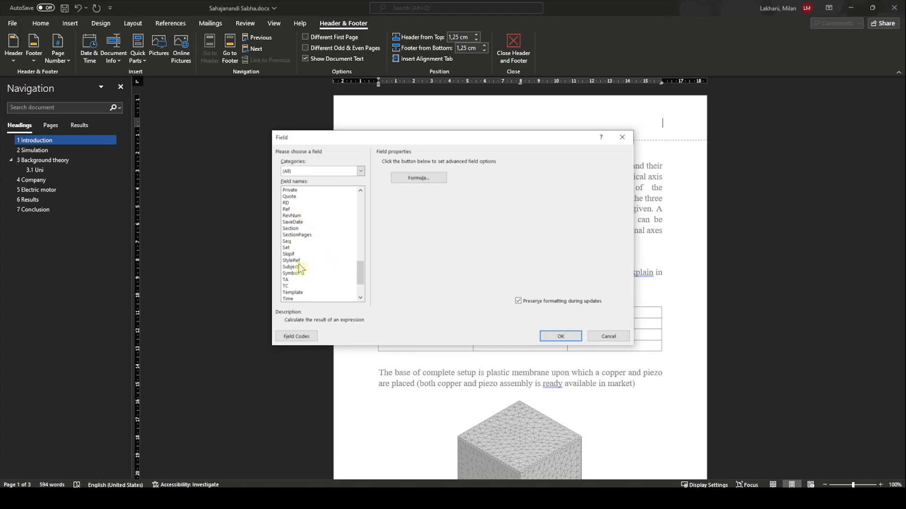
- Insert a StyleRef field referencing Heading 1 so the header shows 'Introduction'
click(291, 260)
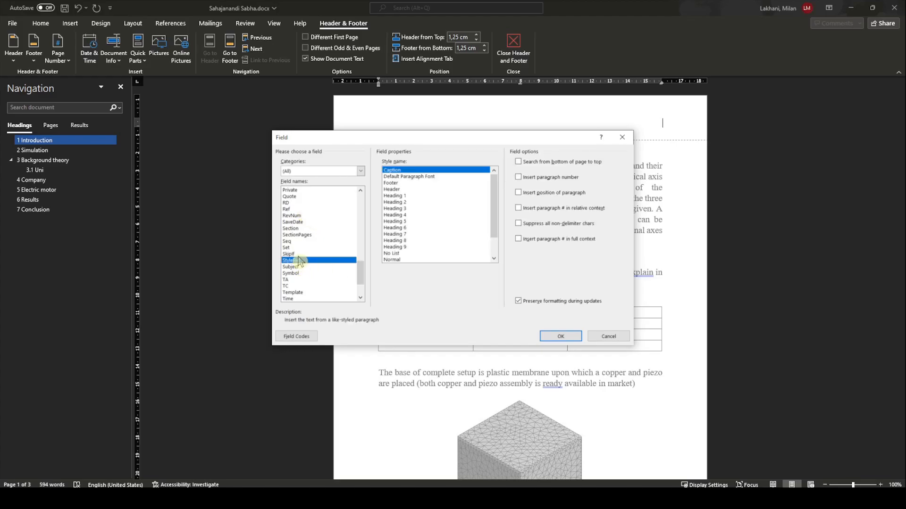
click(291, 260)
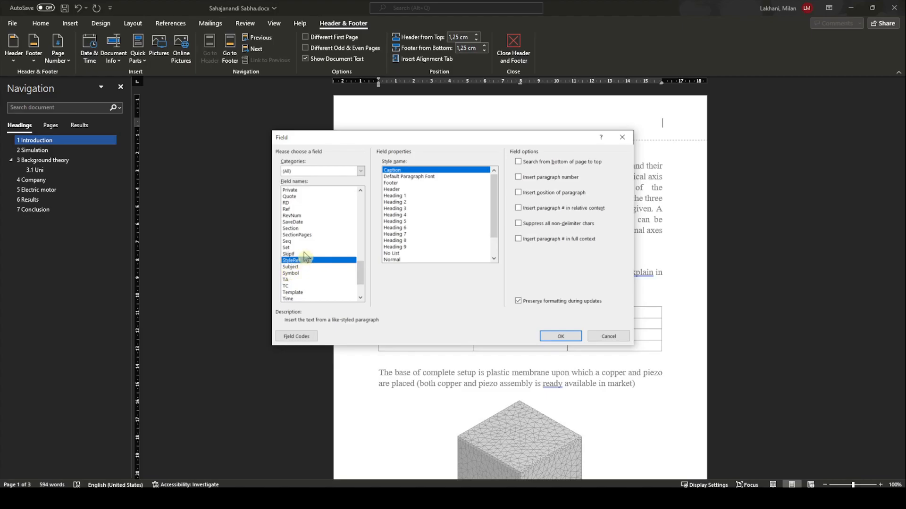
mouse_move(312, 245)
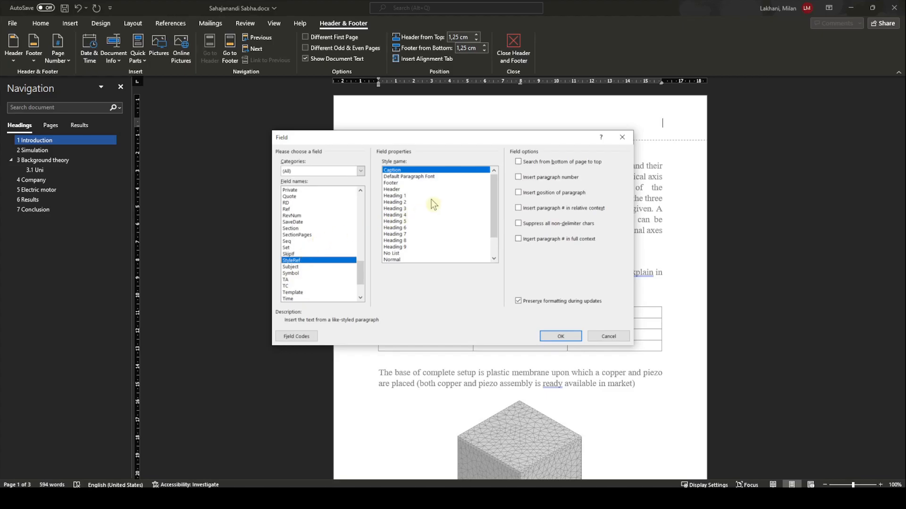
mouse_move(387, 236)
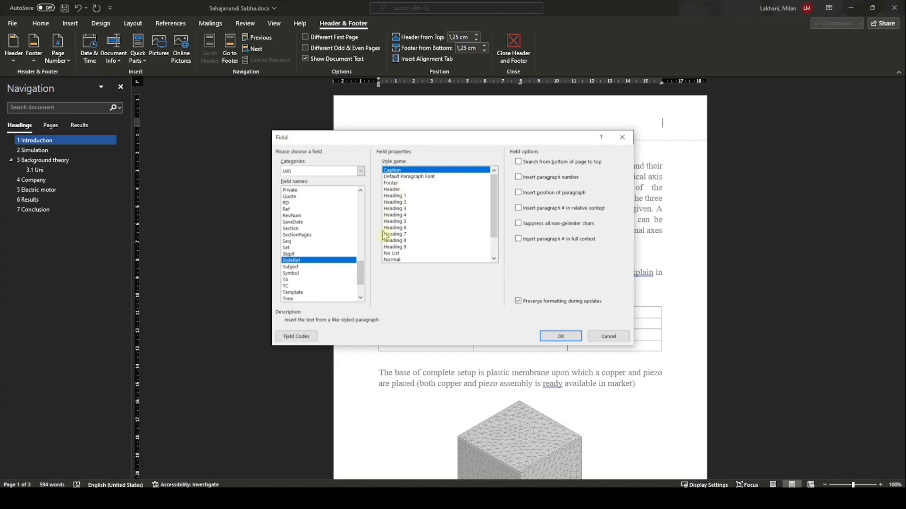
mouse_move(431, 196)
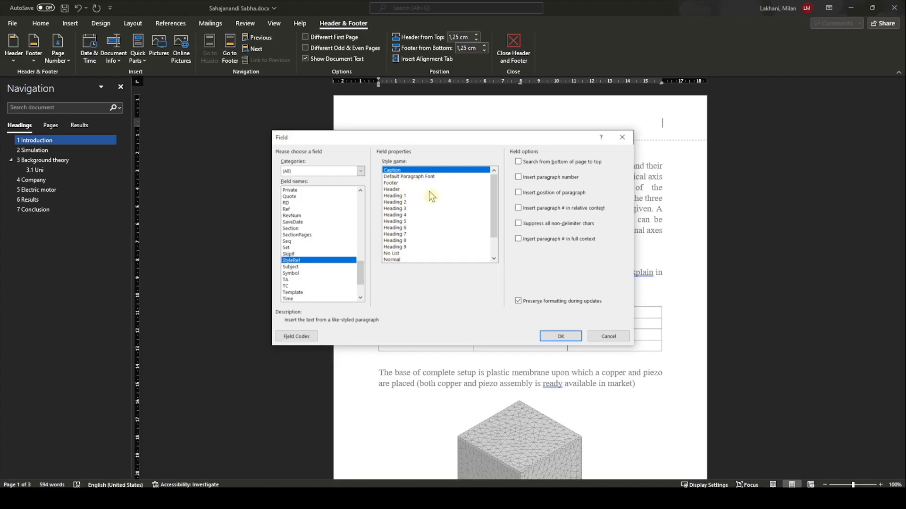
mouse_move(407, 198)
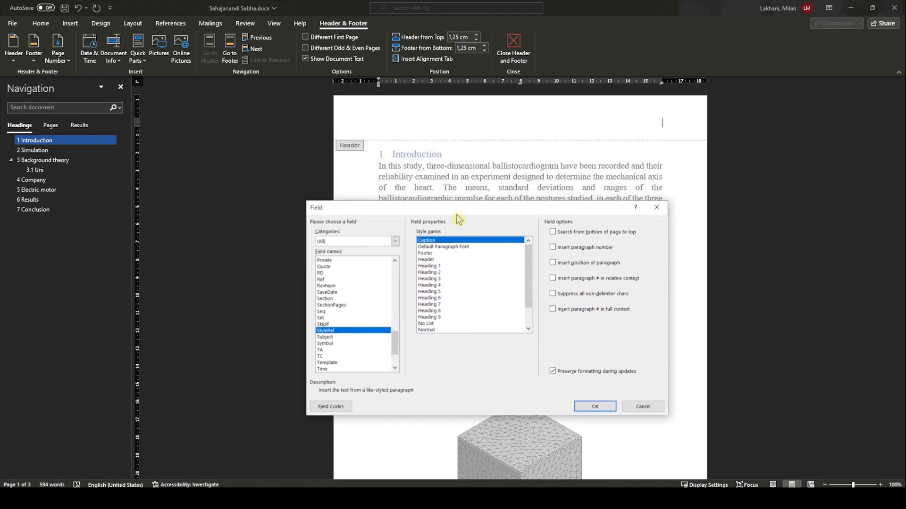
click(429, 266)
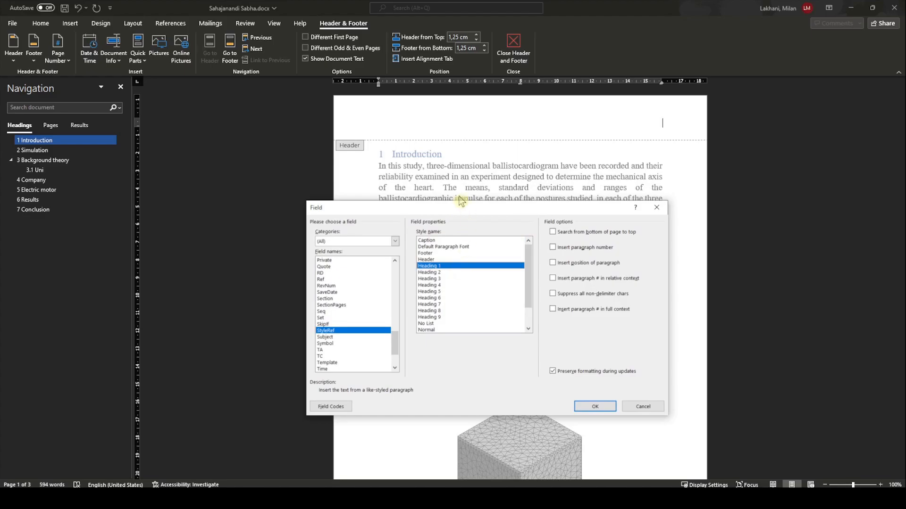
mouse_move(413, 161)
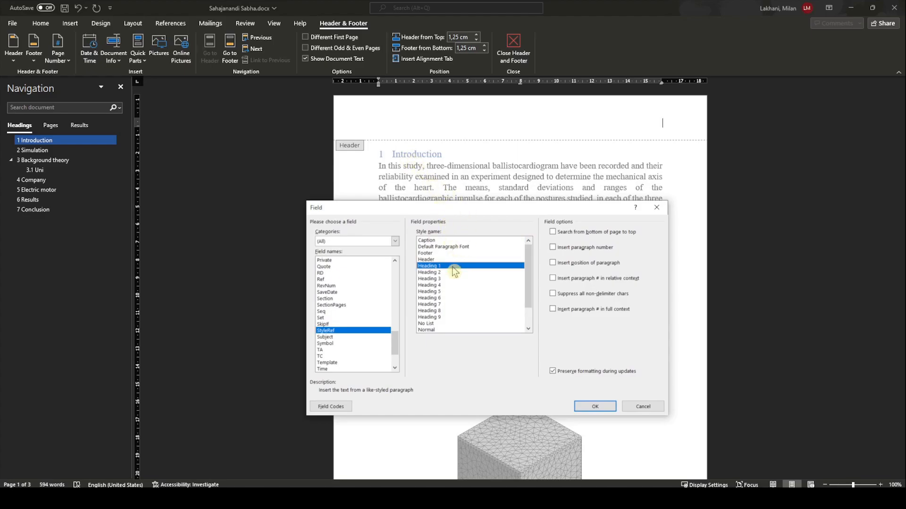
click(594, 406)
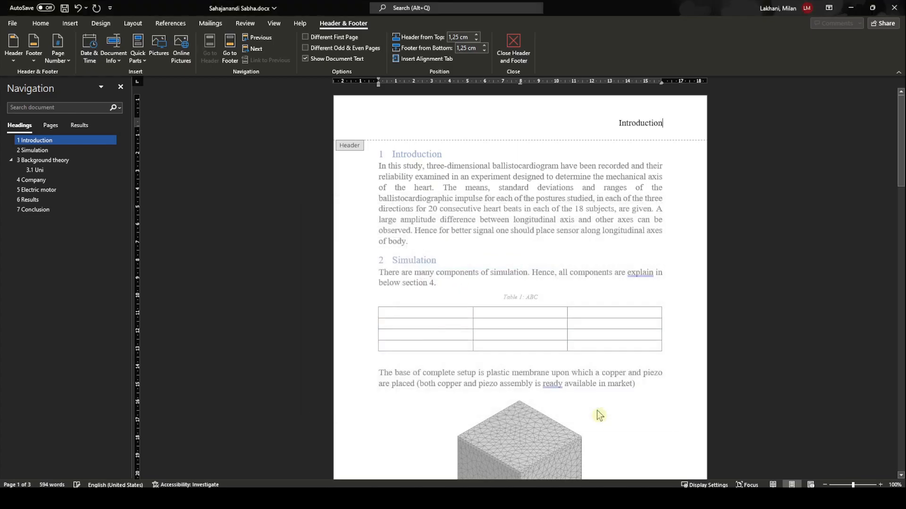
mouse_move(556, 324)
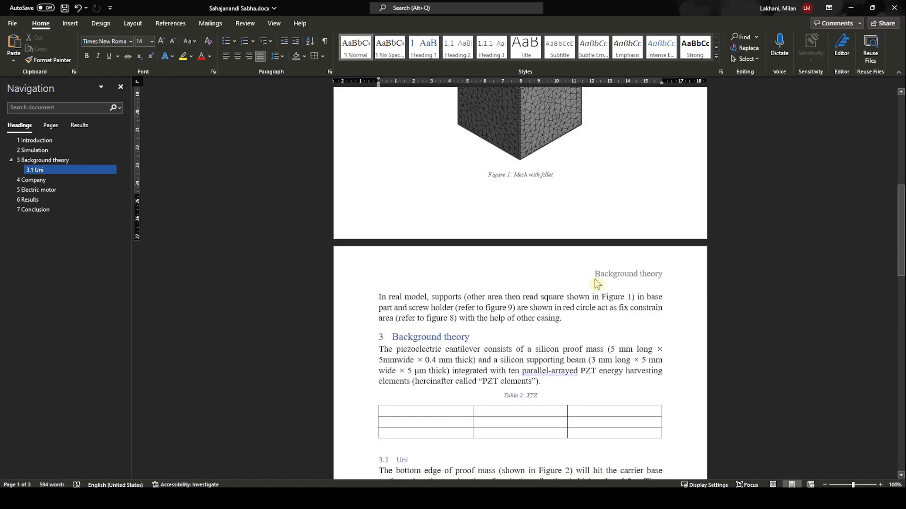
mouse_move(649, 253)
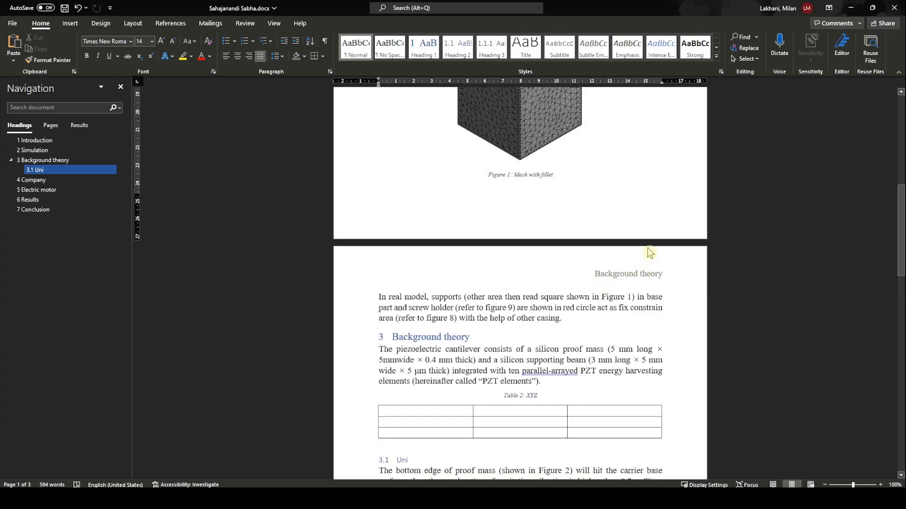
mouse_move(646, 244)
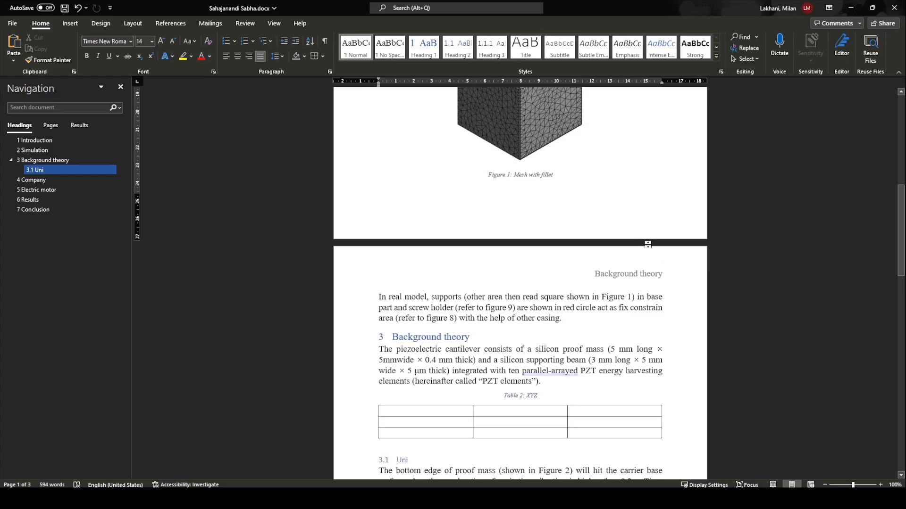
mouse_move(647, 244)
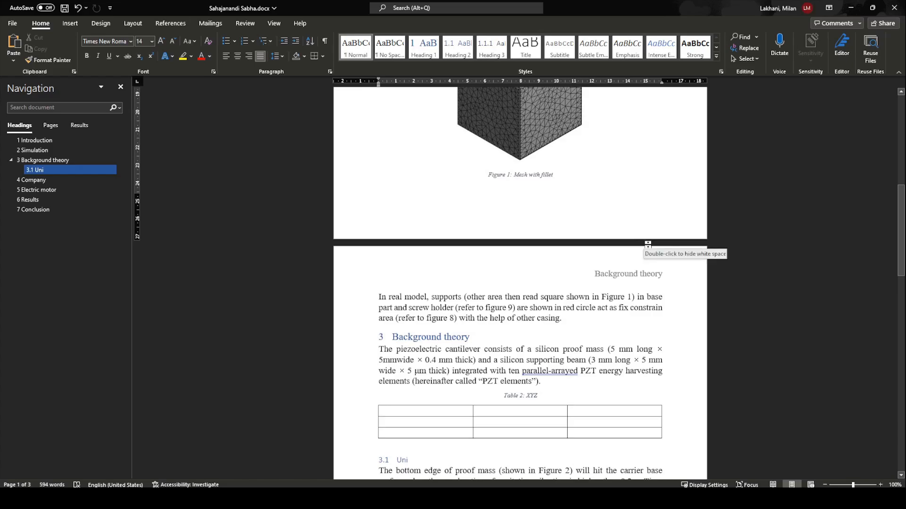
- Zoom out to two pages side by side to check each page's chapter-name header
click(35, 139)
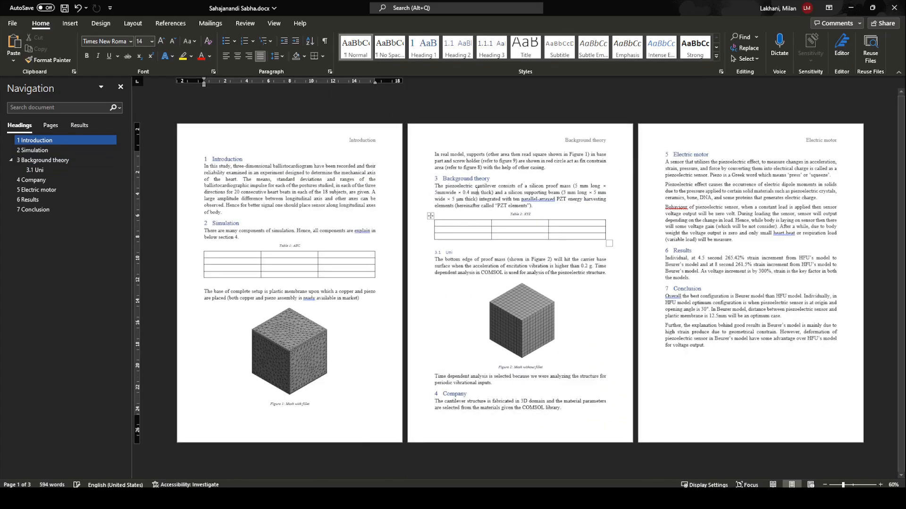
click(879, 486)
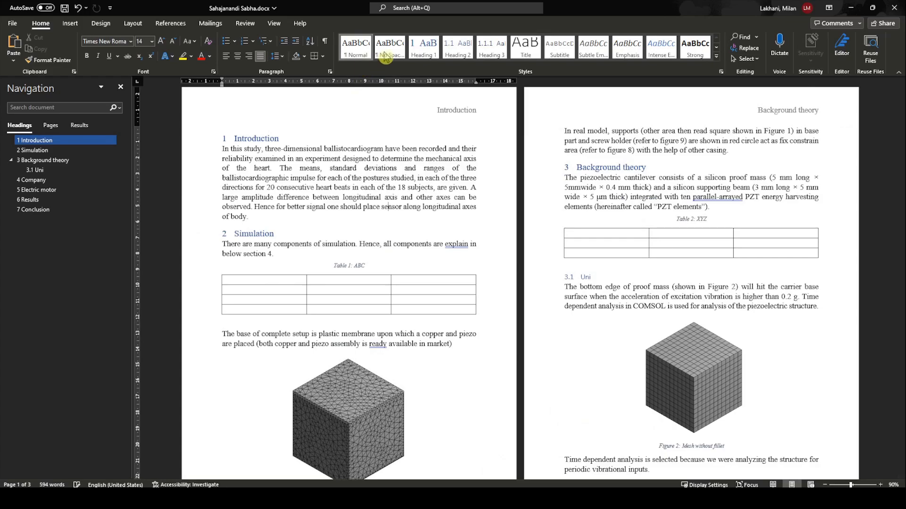
- Modify the Heading 1 style with Page break before so each chapter starts a new page
right_click(422, 44)
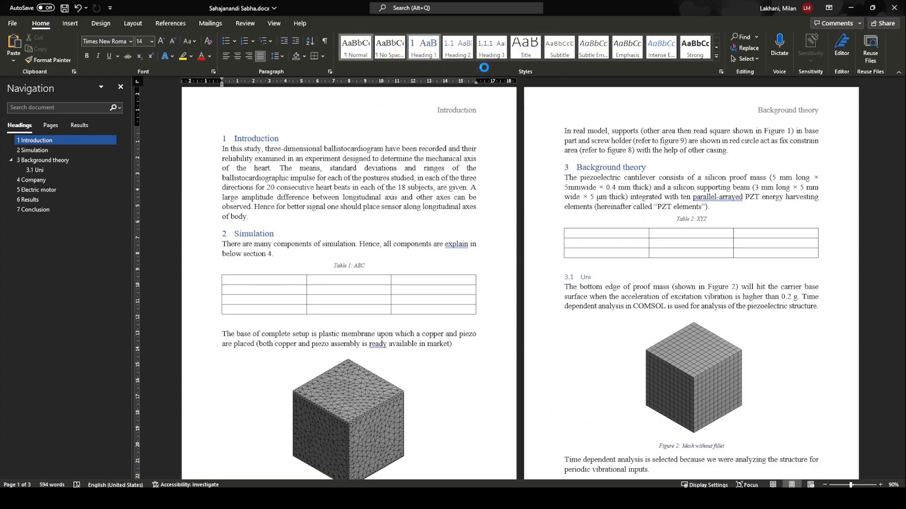
click(353, 360)
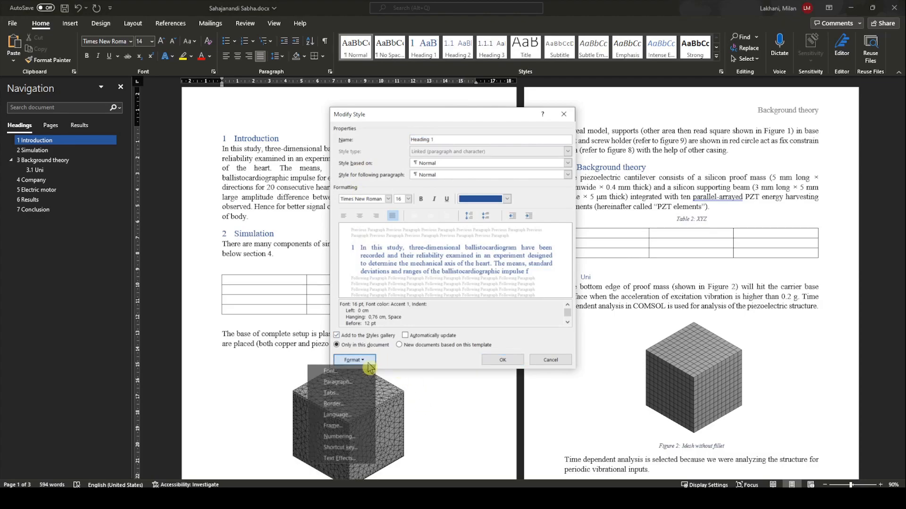
mouse_move(356, 383)
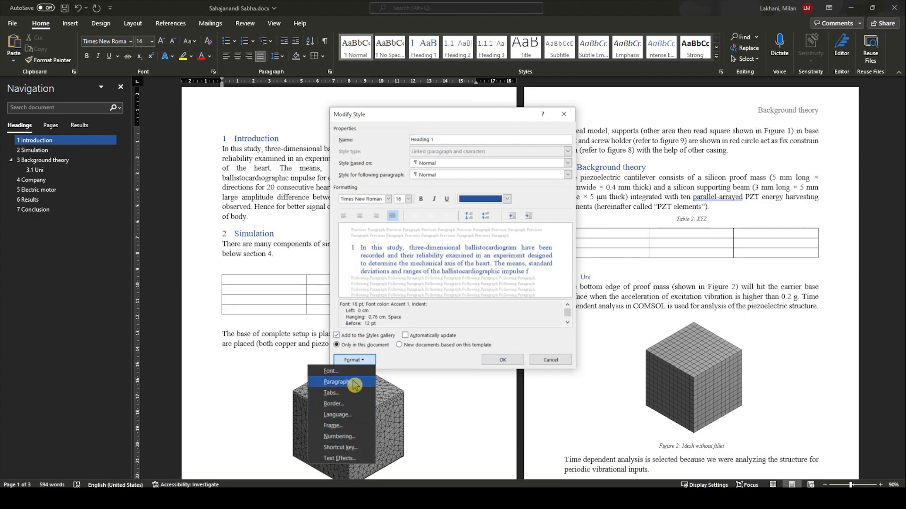
click(336, 382)
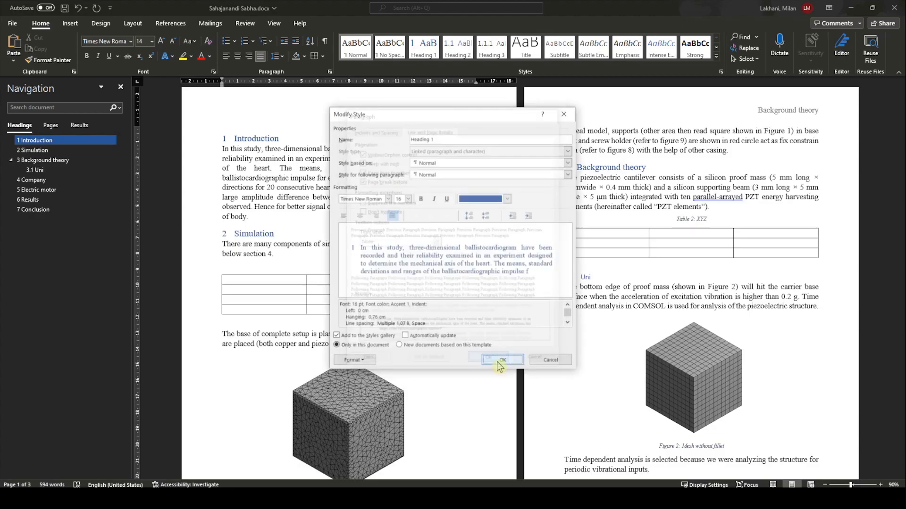
click(502, 359)
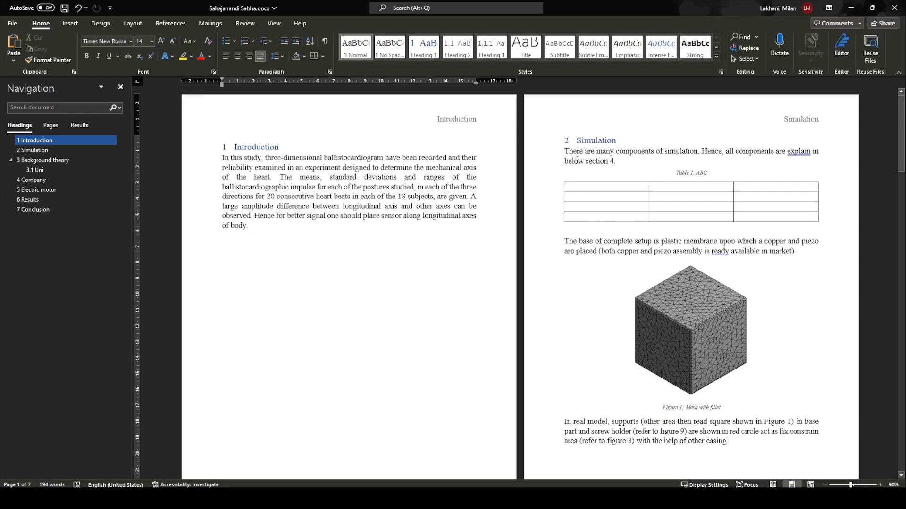
mouse_move(810, 131)
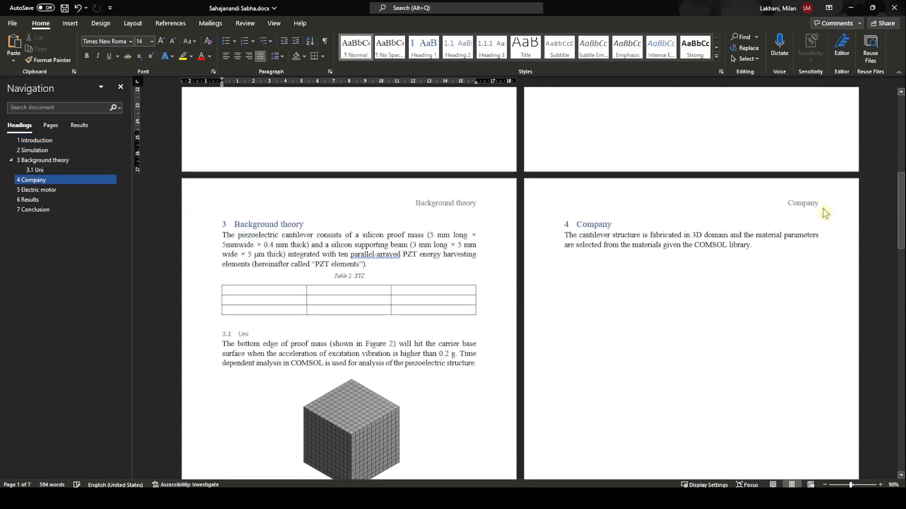
mouse_move(434, 213)
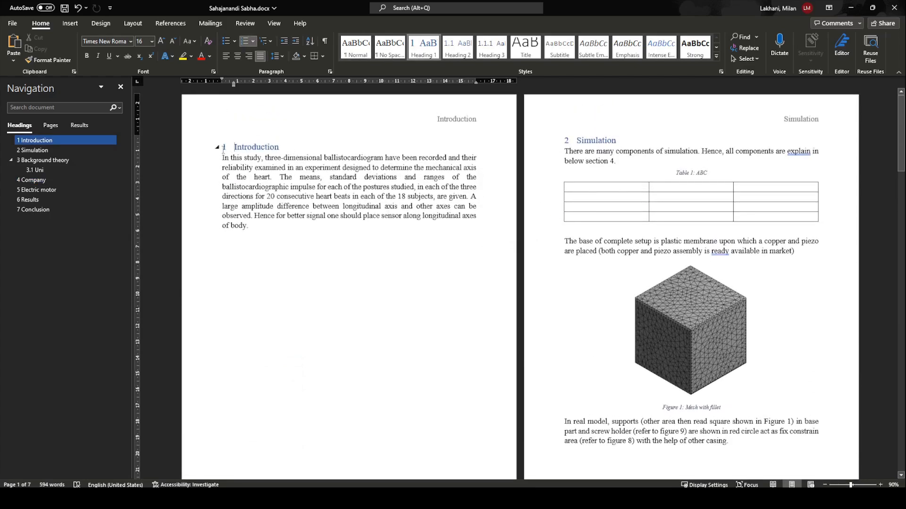
- Enter footer editing on the first page and show the Page Number choices
click(31, 180)
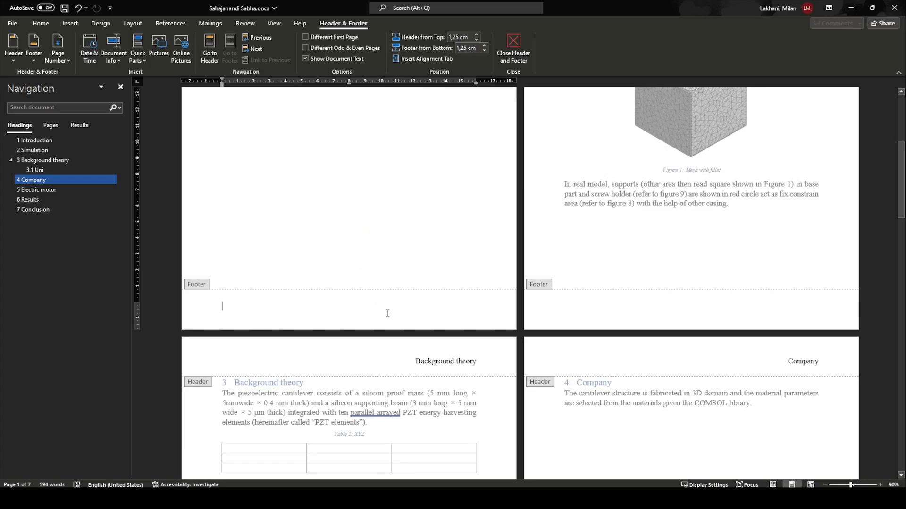
mouse_move(351, 312)
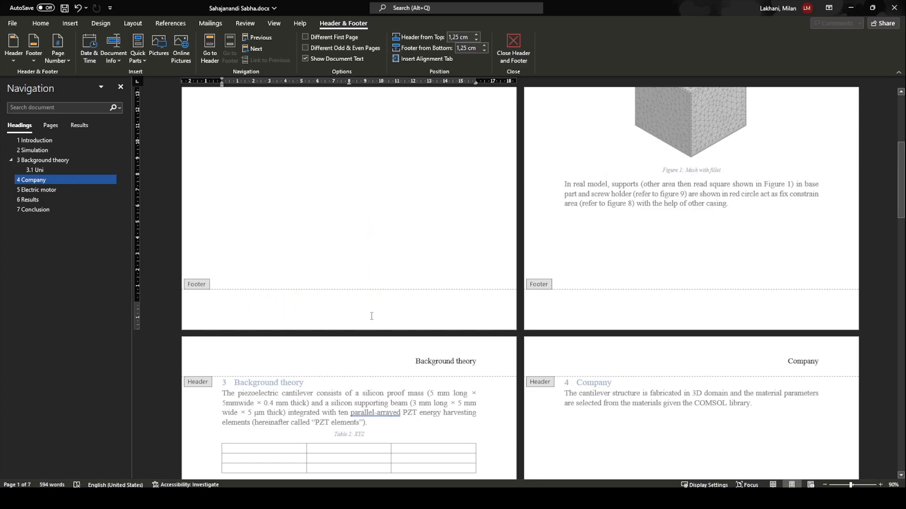
mouse_move(286, 264)
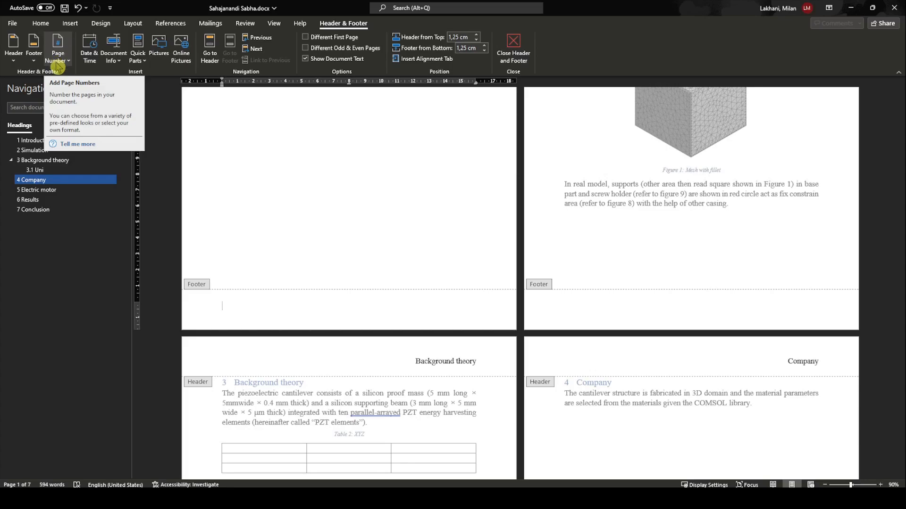
click(59, 42)
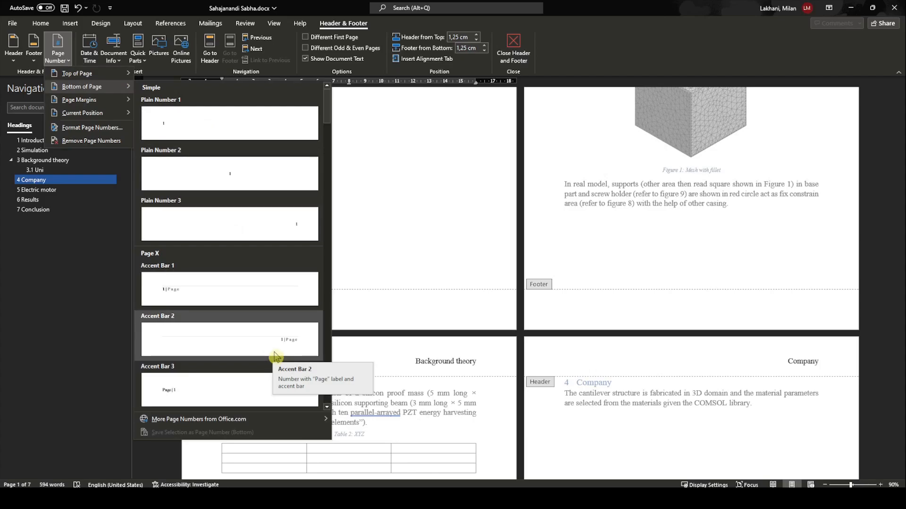
mouse_move(296, 329)
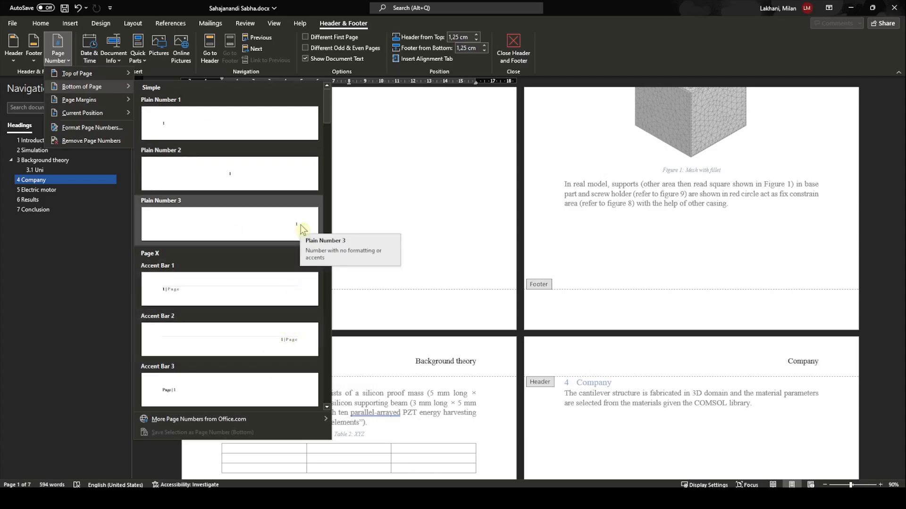
- Add Plain Number 3 right-aligned page numbers to the footers and close footer editing
click(229, 224)
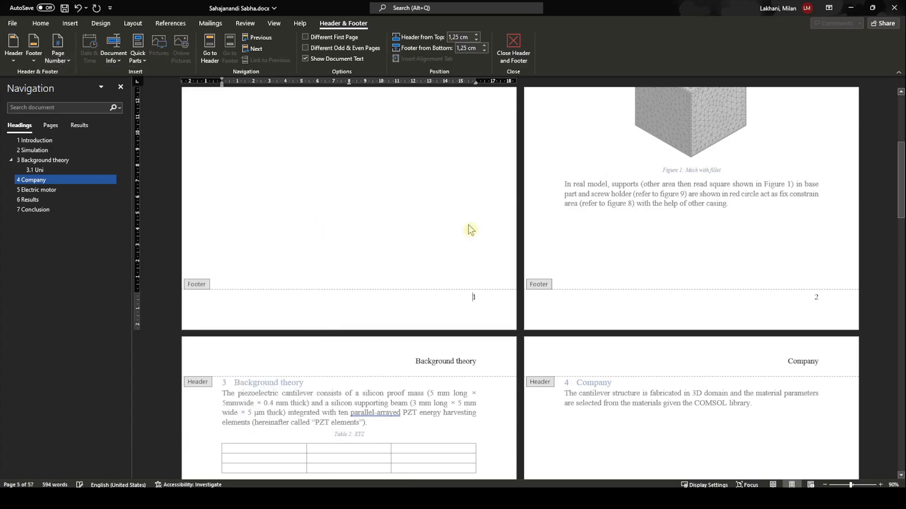
click(513, 43)
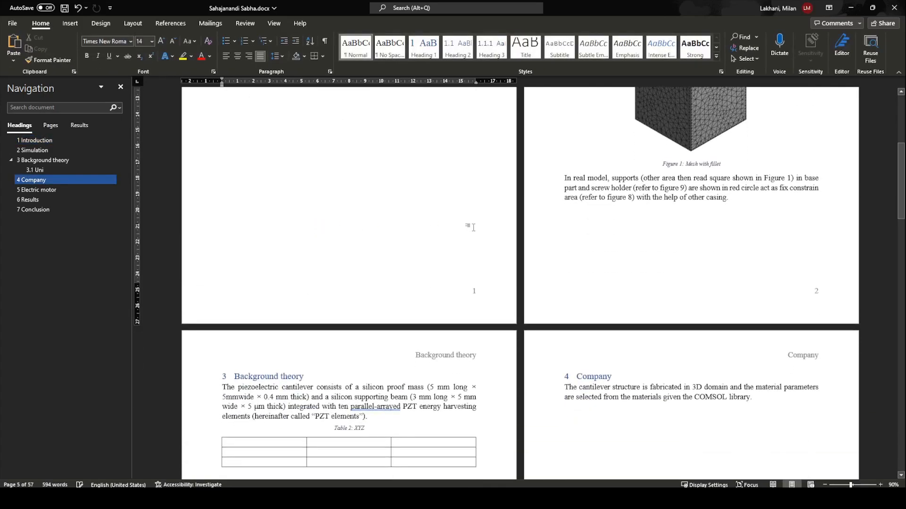
scroll(down, 3)
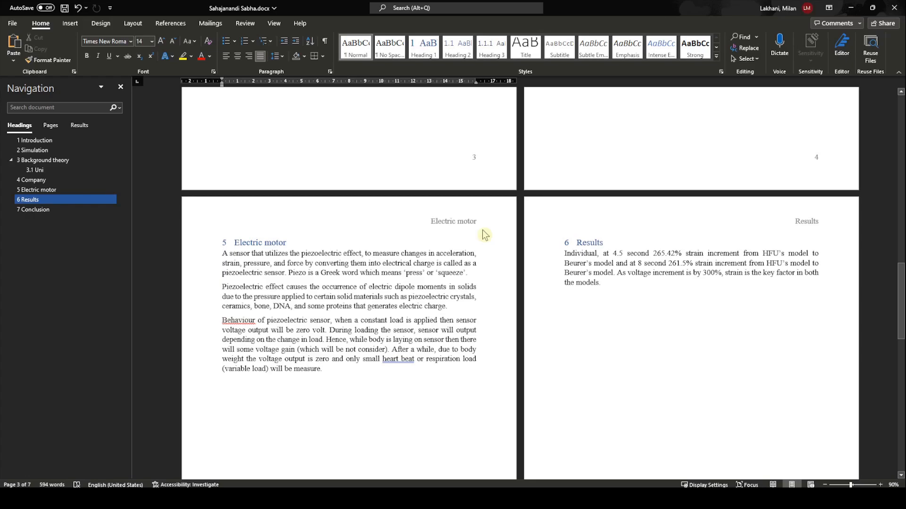
mouse_move(487, 230)
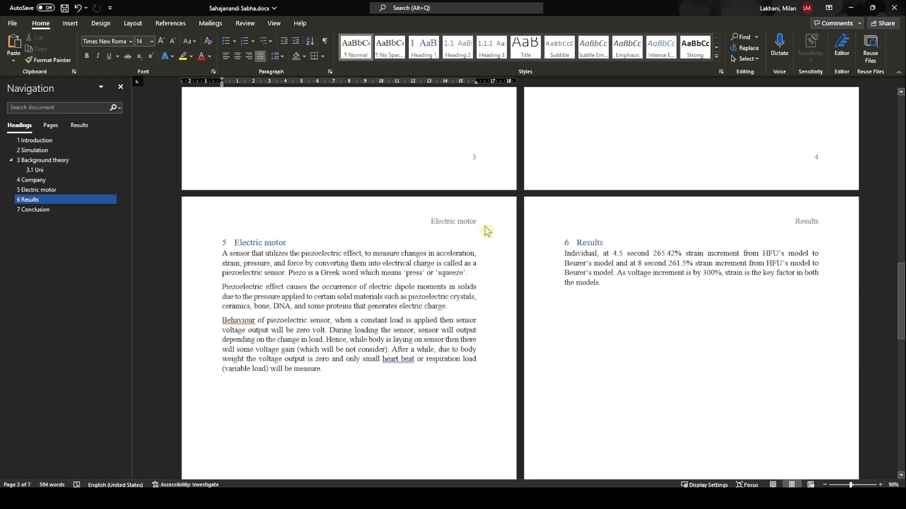